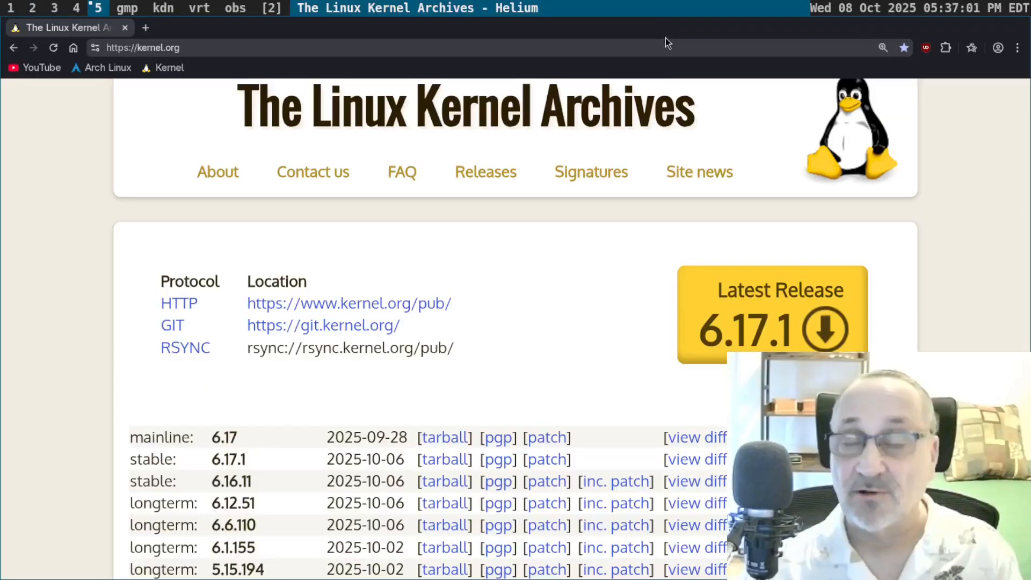
mouse_move(650, 326)
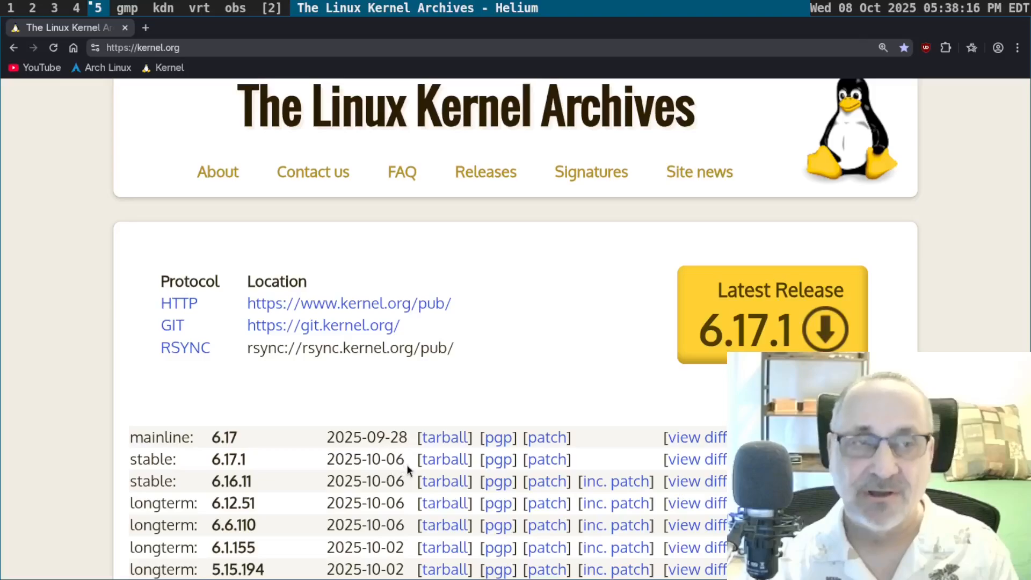
mouse_move(118, 88)
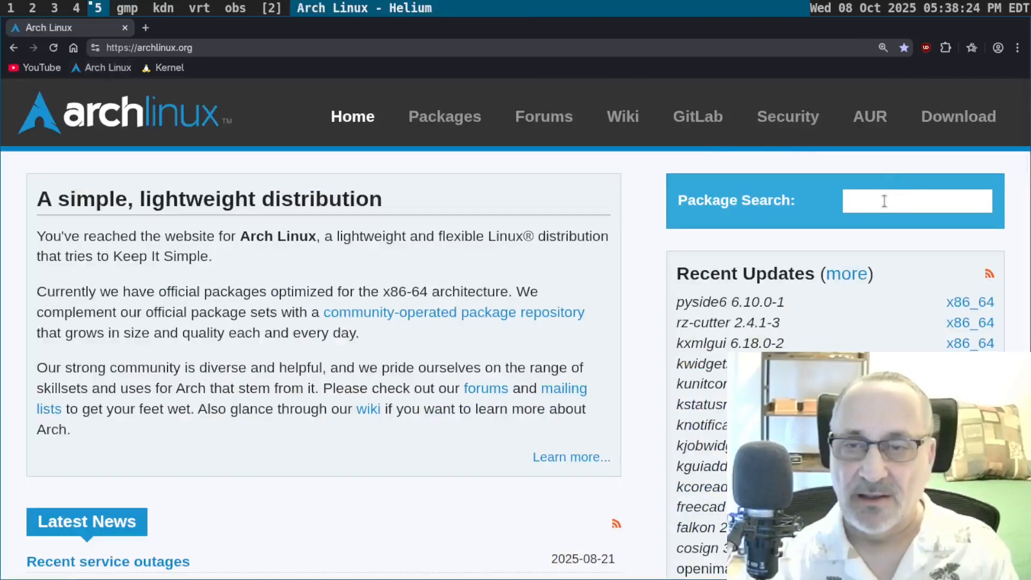
Search Arch packages for 'linux' and review the linux 6.17.1.arch1-1 Core package details.
text(linux)
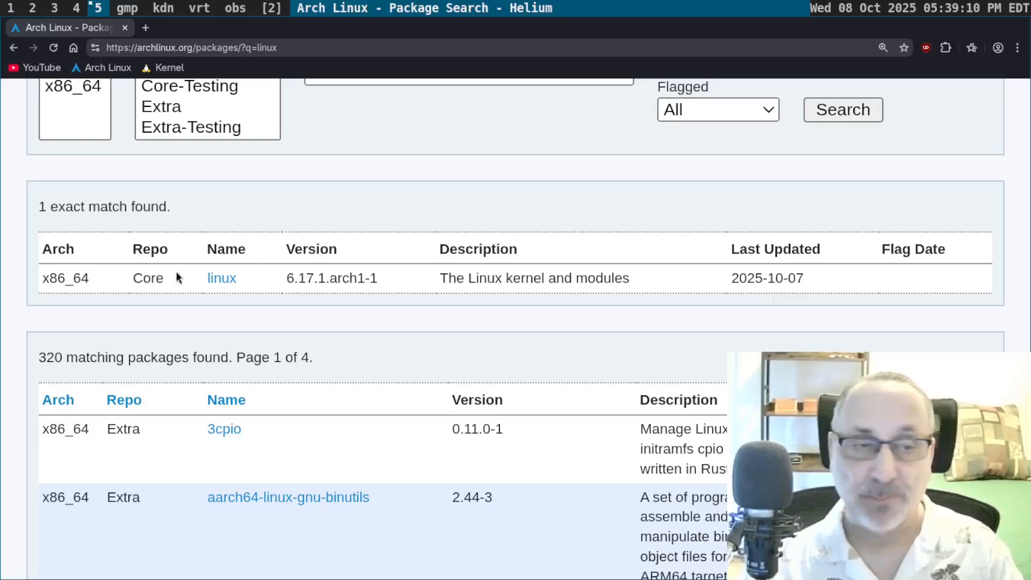
click(222, 278)
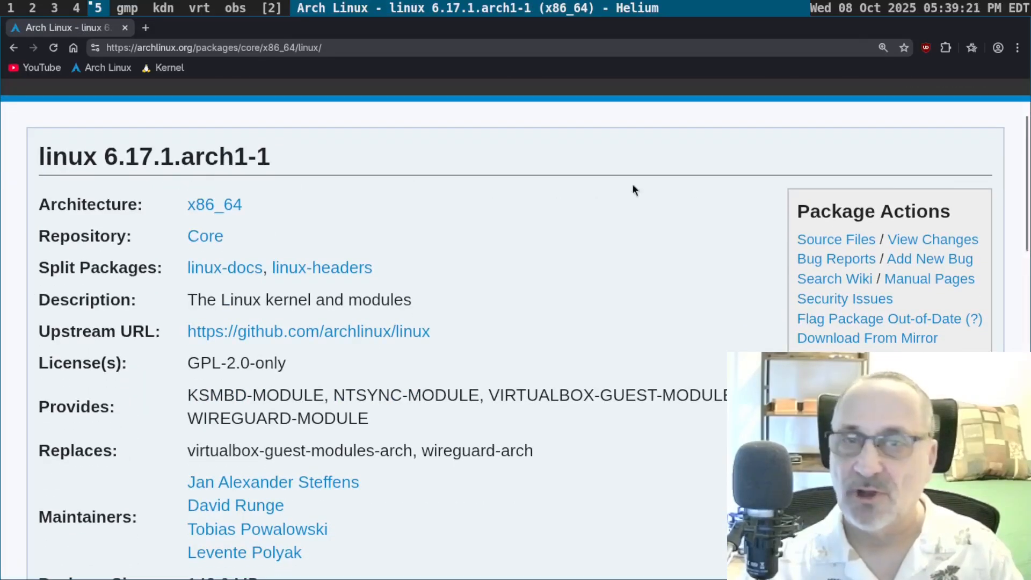
scroll(down, 3)
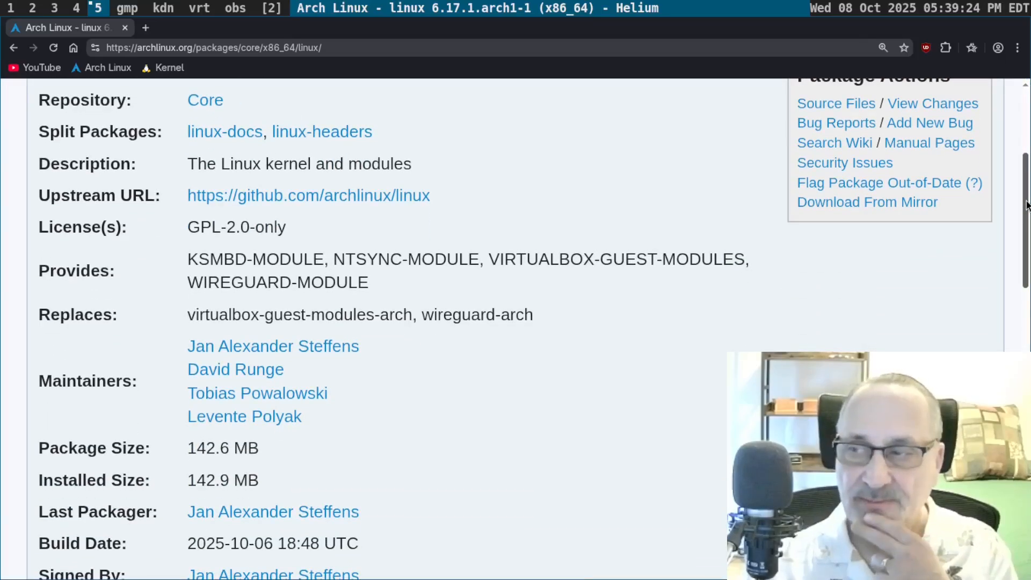
scroll(down, 3)
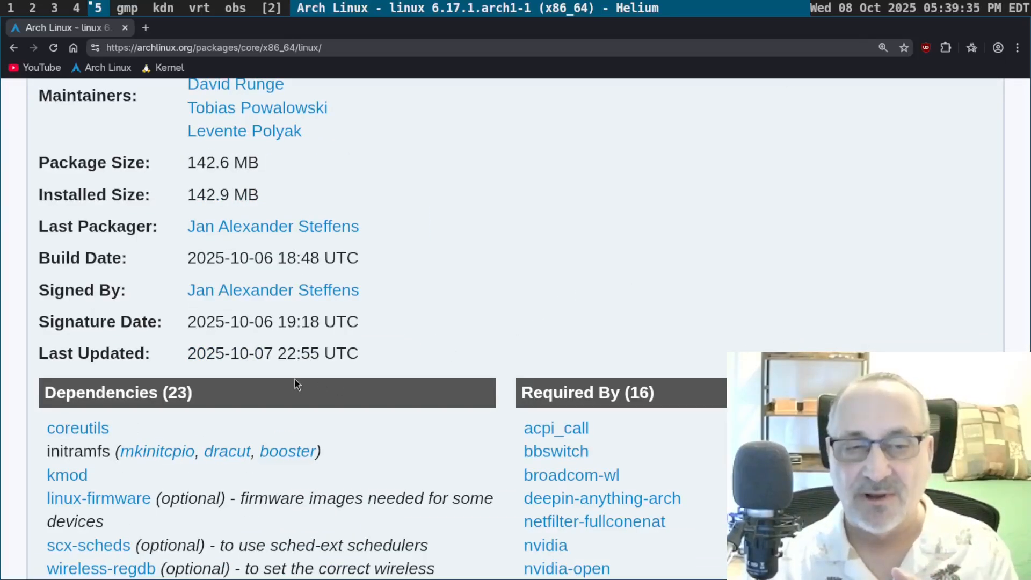
mouse_move(556, 323)
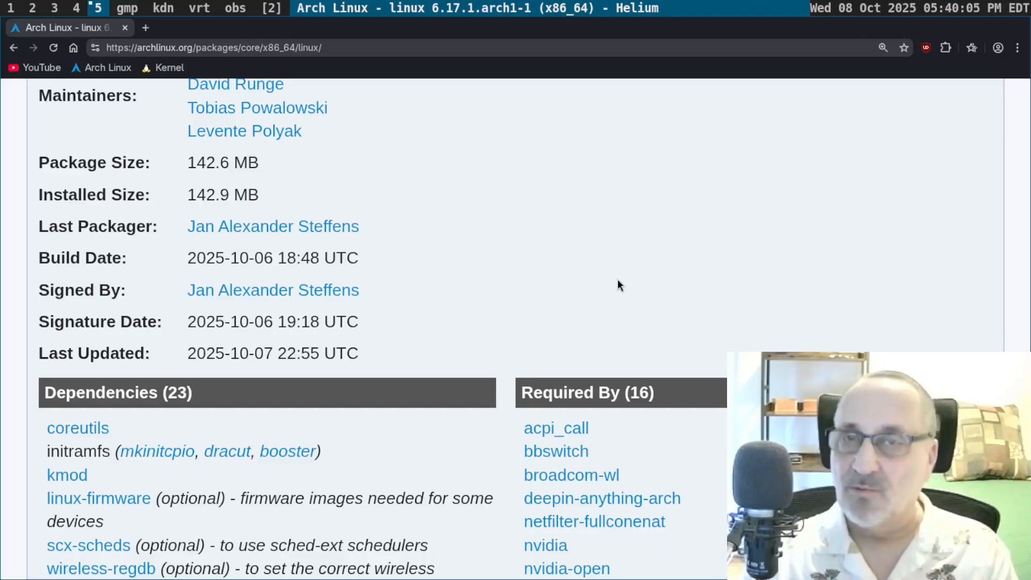
scroll(up, 3)
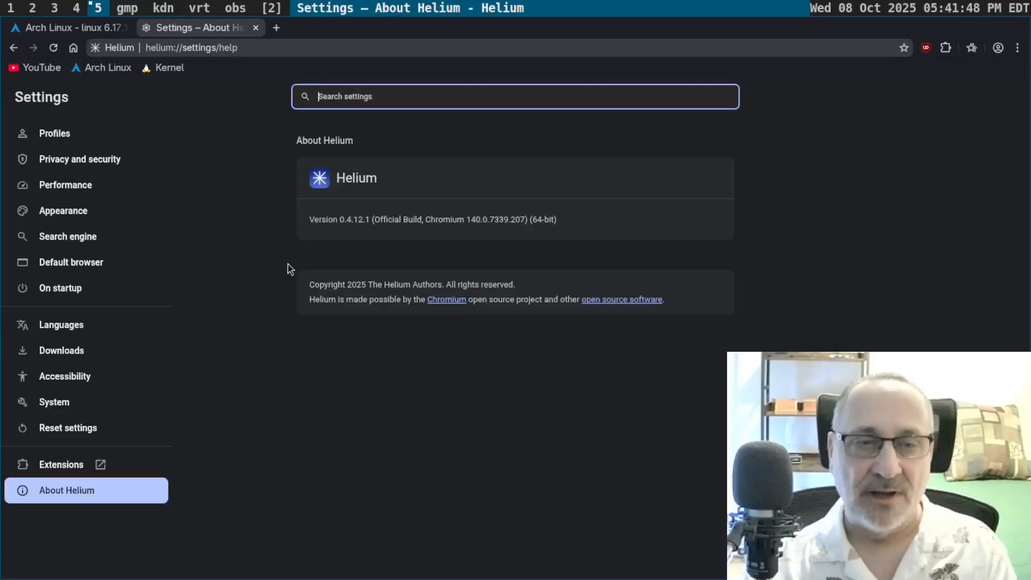
mouse_move(340, 234)
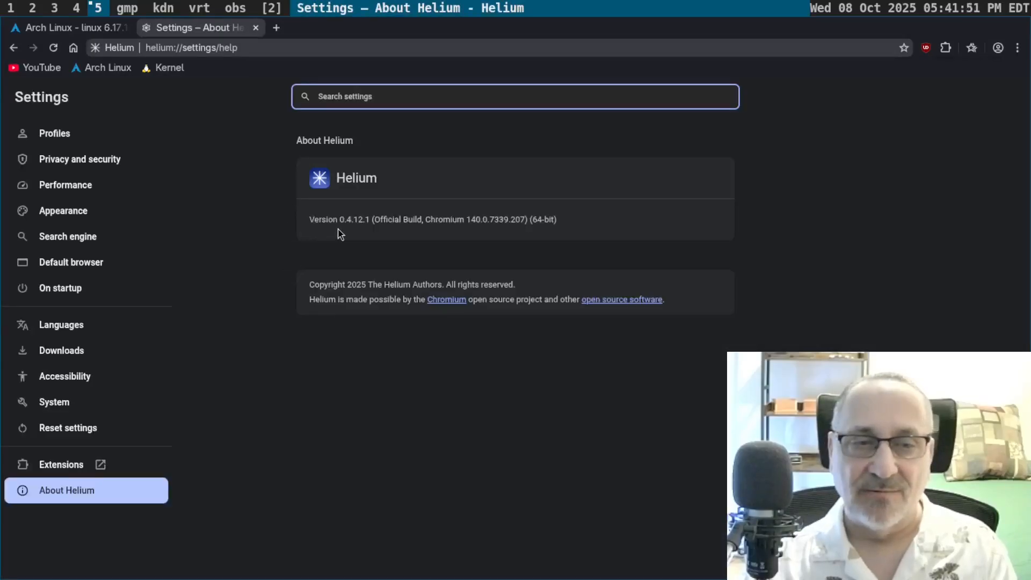
mouse_move(380, 236)
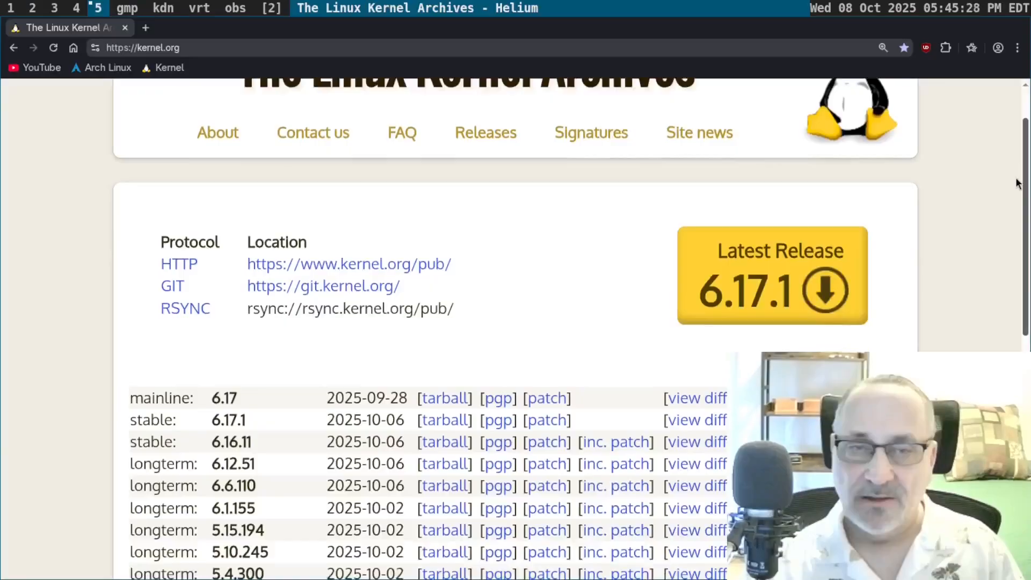
scroll(down, 3)
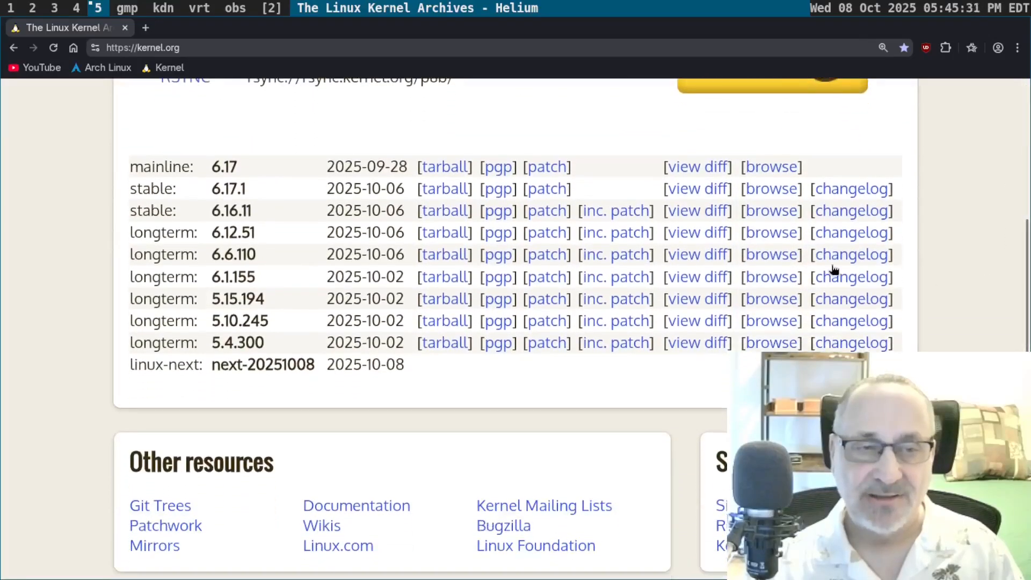
drag(129, 232, 404, 232)
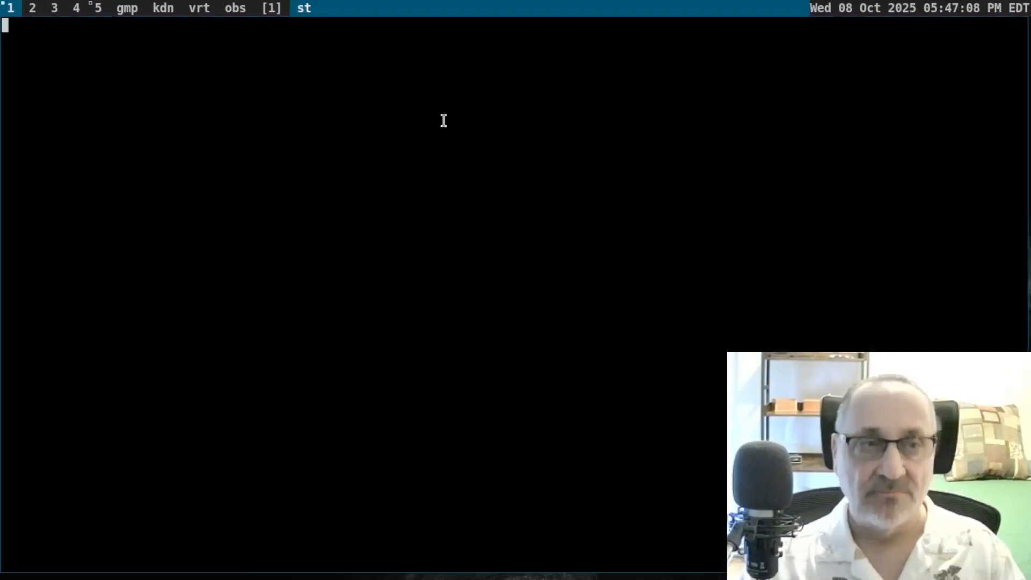
Install the linux-lts kernel package with sudo pacman -S linux-lts, confirming the prompts.
text(s)
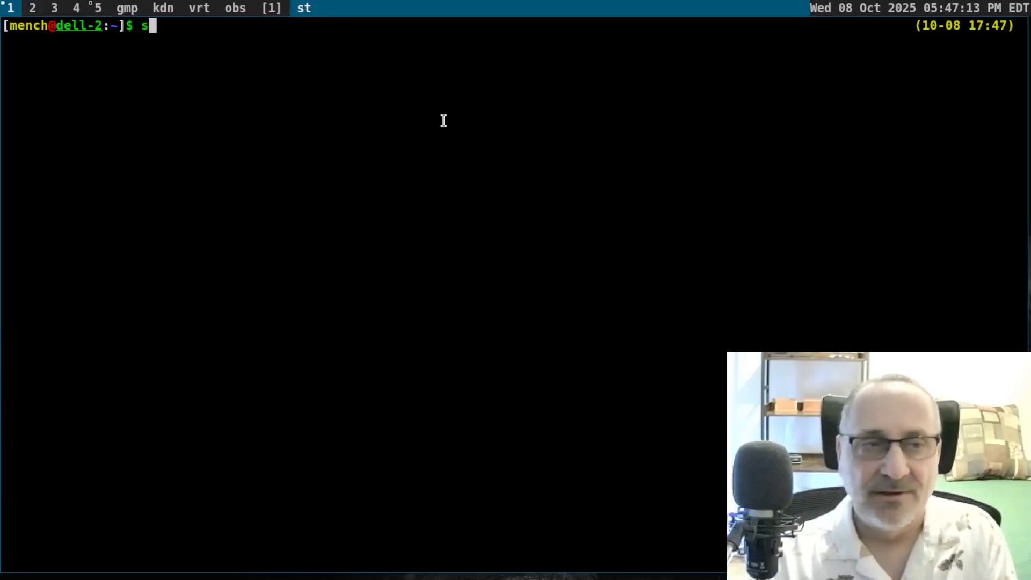
text(udo pacman)
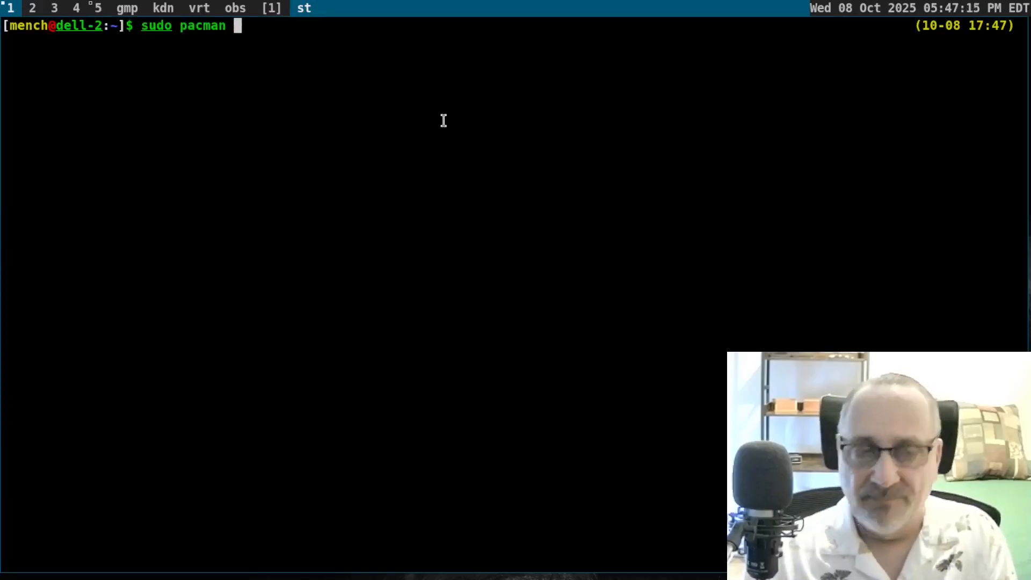
text(-S linux-lts)
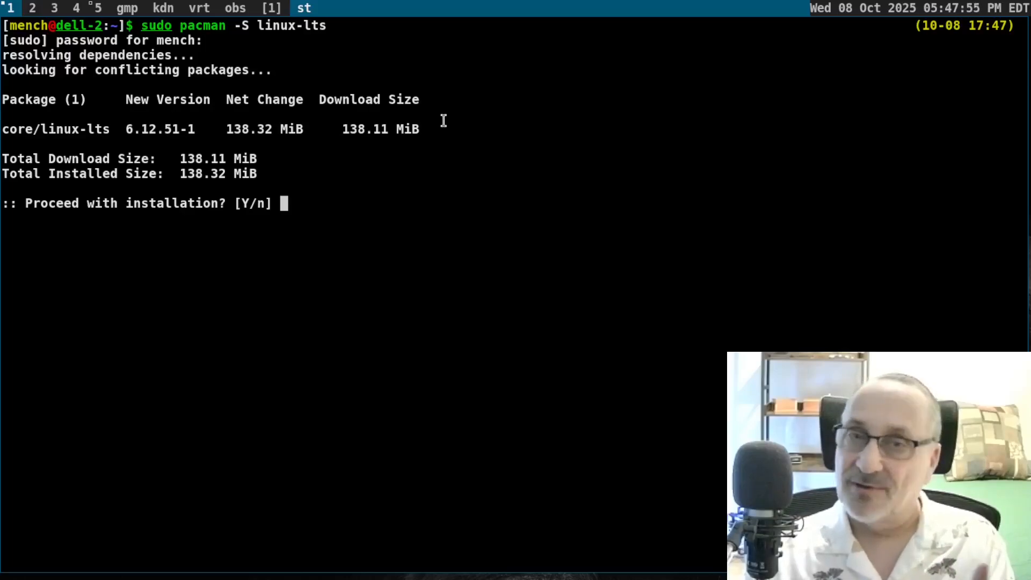
key(Return)
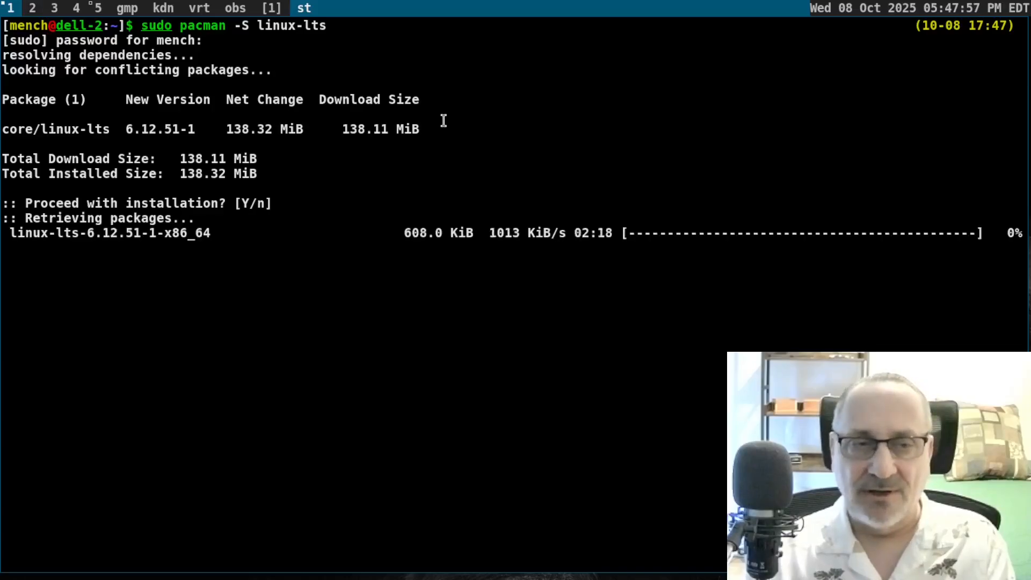
key(Return)
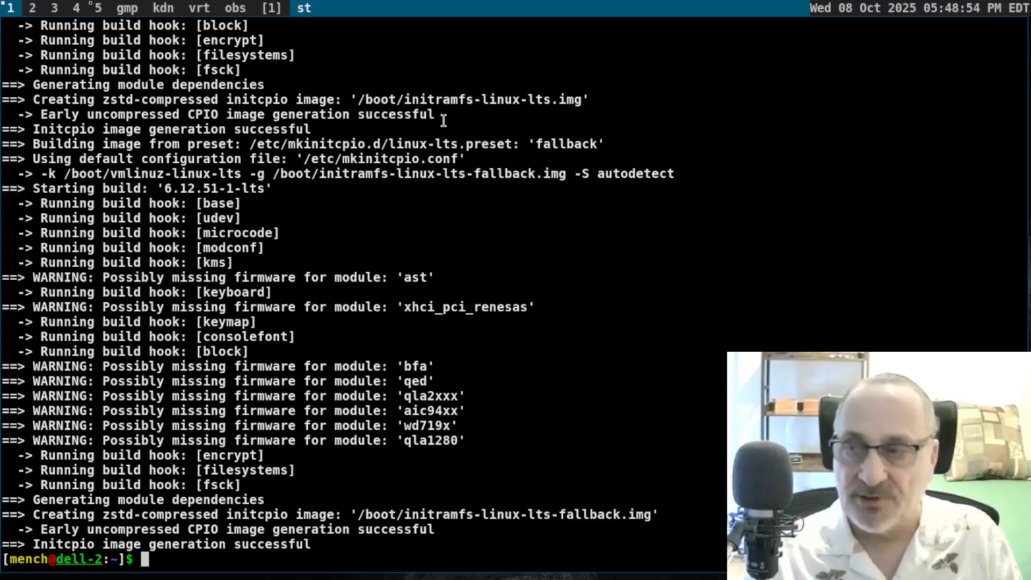
Edit /etc/default/grub as root in Vim, changing GRUB_DEFAULT to saved.
text(sudo vim /etc/default/grub)
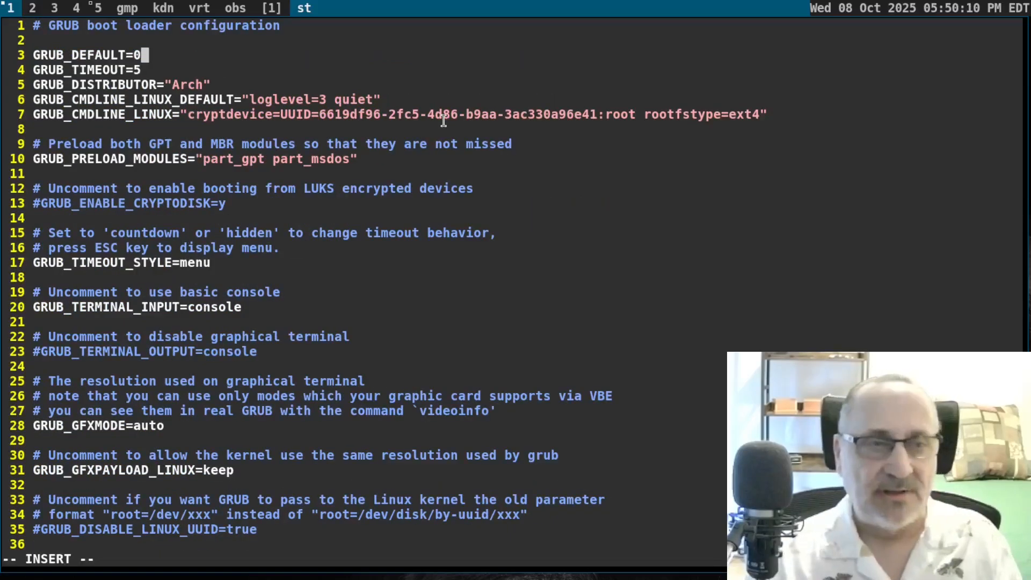
text(saved)
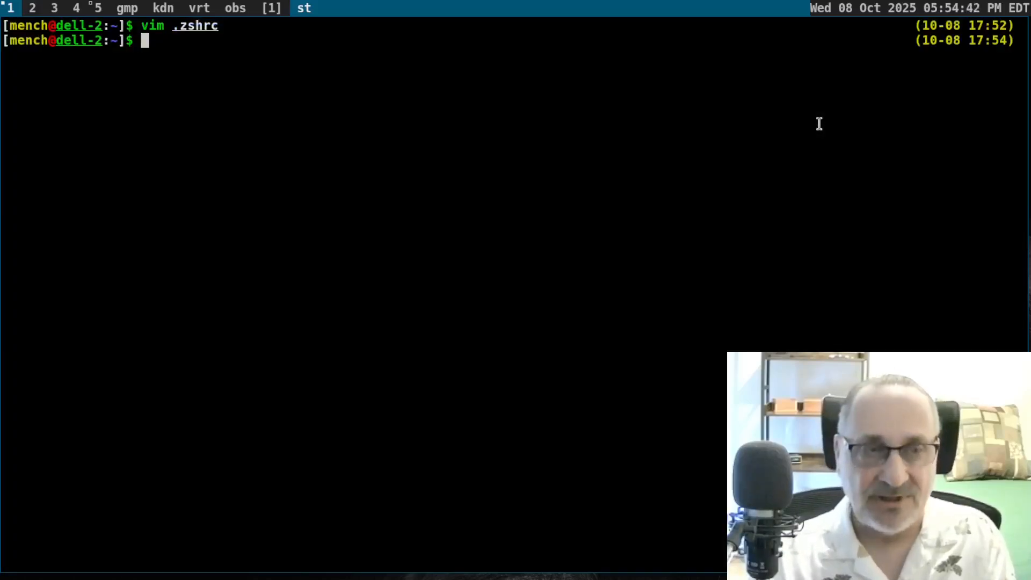
Run mkgrub so the GRUB config detects the linux-lts and linux kernel images.
text(mkgrub)
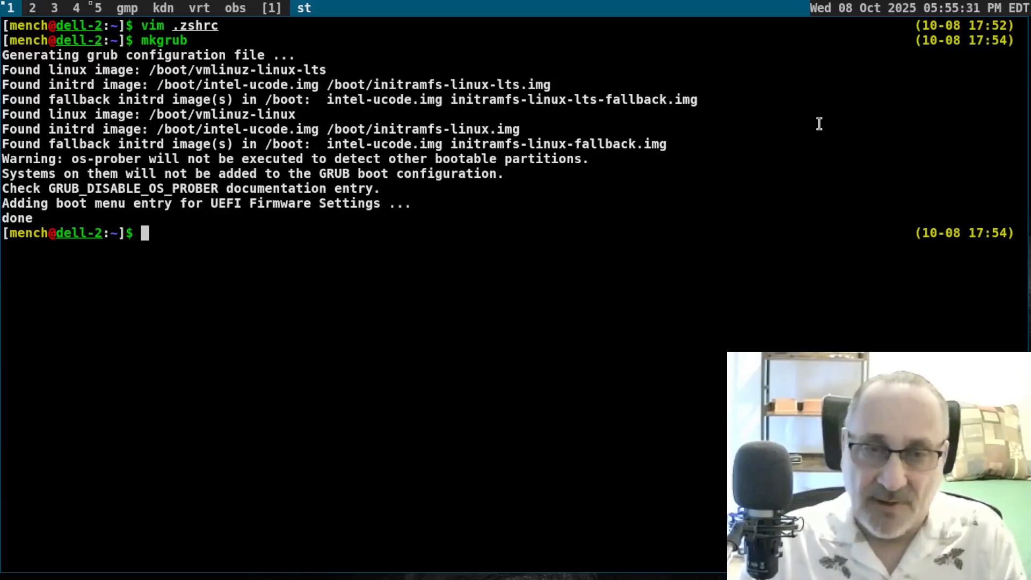
Reopen /etc/default/grub in Vim as root, then switch to the empty workspace 2.
text(sudo vim /etc/default/grub)
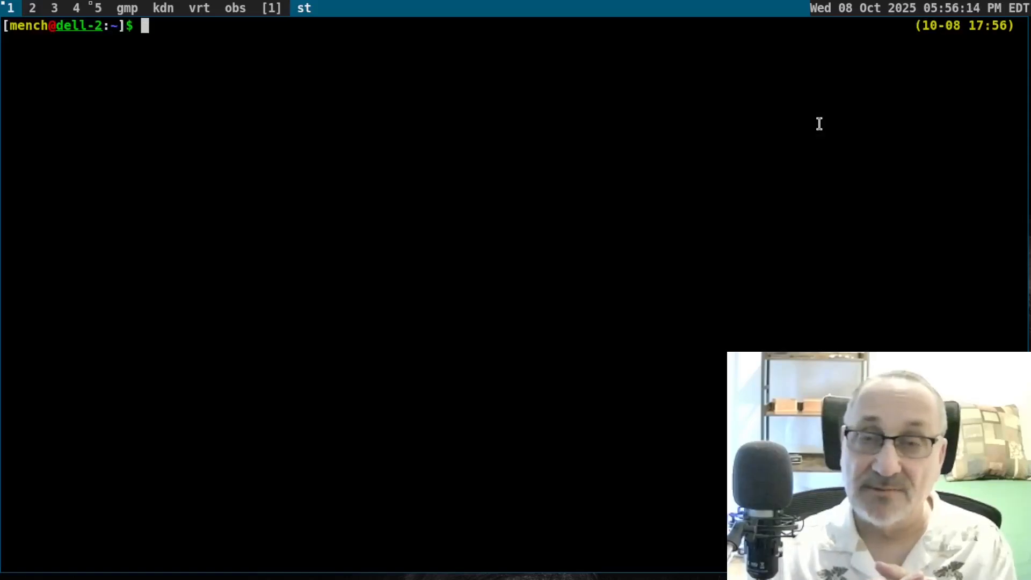
click(32, 8)
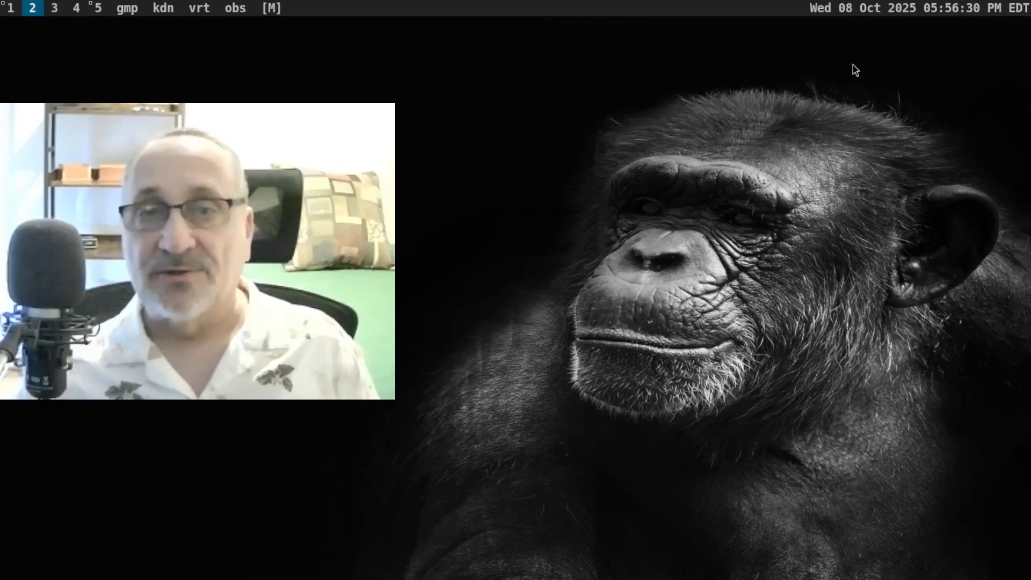